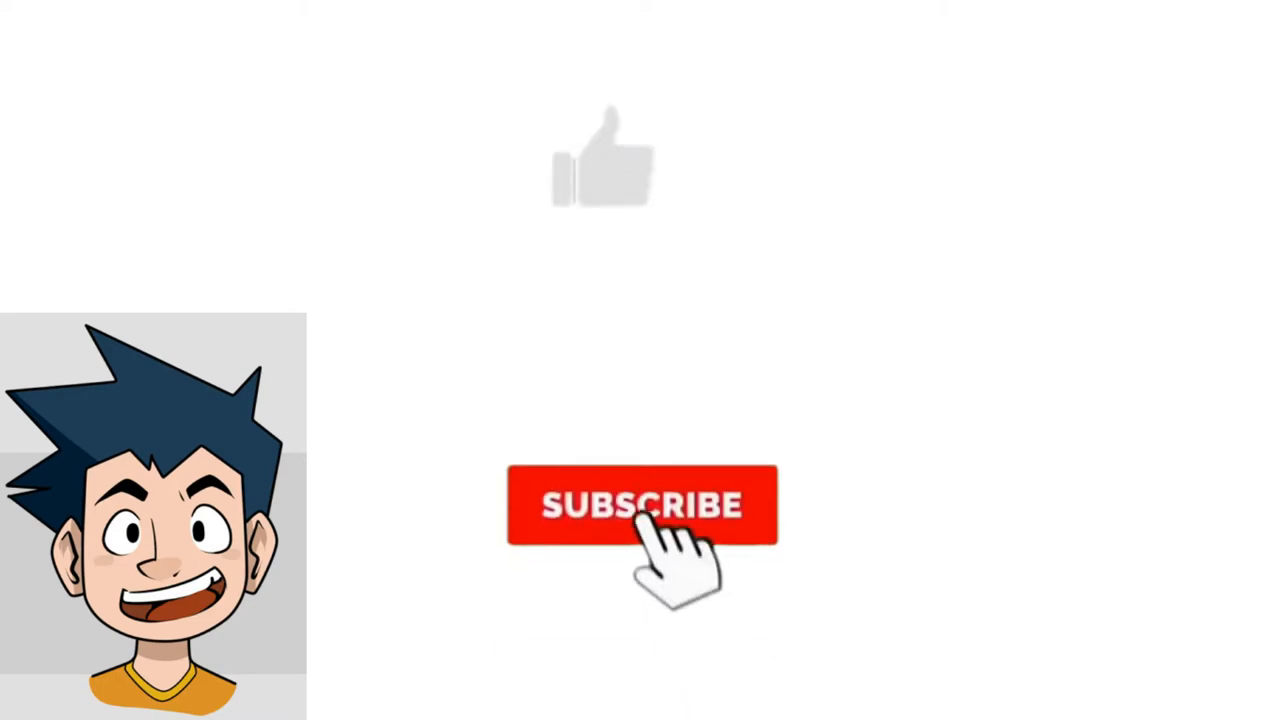
- Select the Subscribe button so it changes to Subscribed with a bell and the like turns blue
left_click(640, 504)
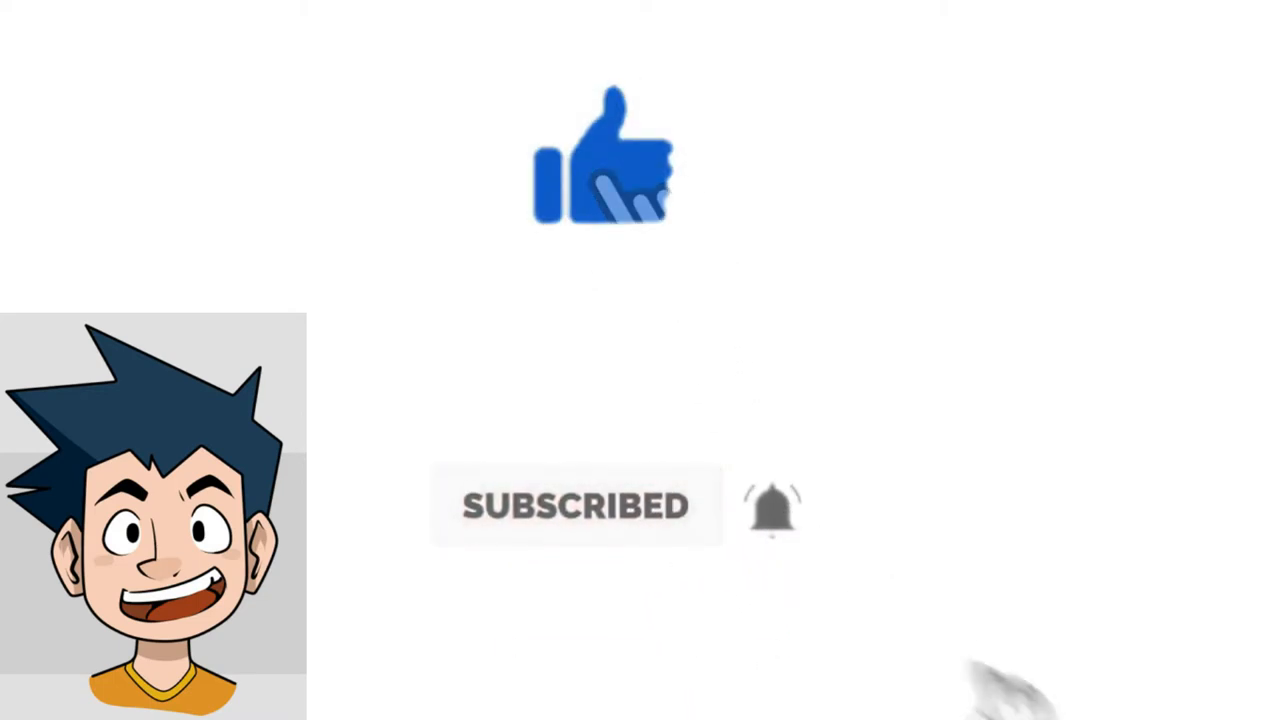